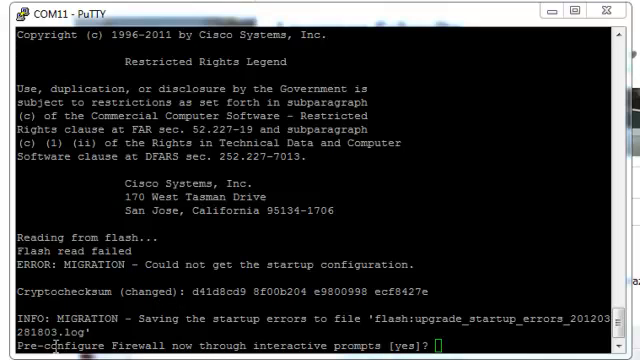
pyautogui.moveTo(456, 288)
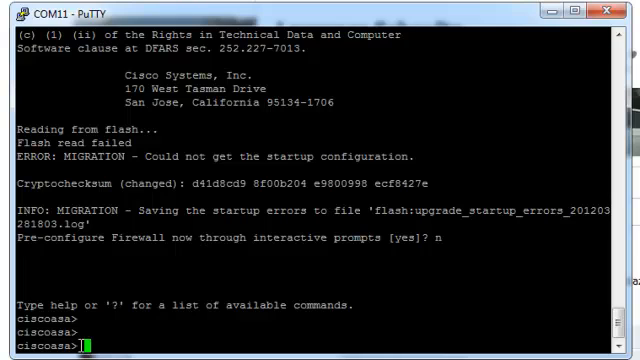
# Step: Enter privileged mode with an empty enable password, list commands with '?', then enter config mode via 'conf t'
pyautogui.write('enable')
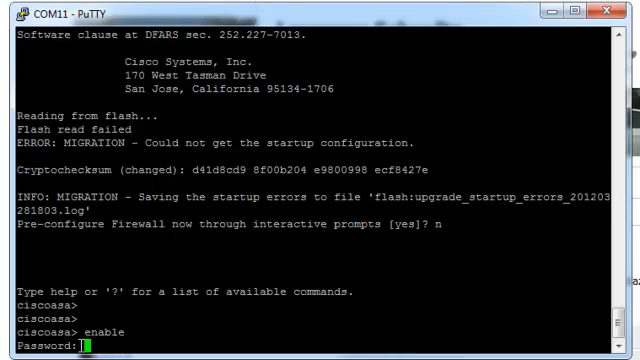
pyautogui.press('Return')
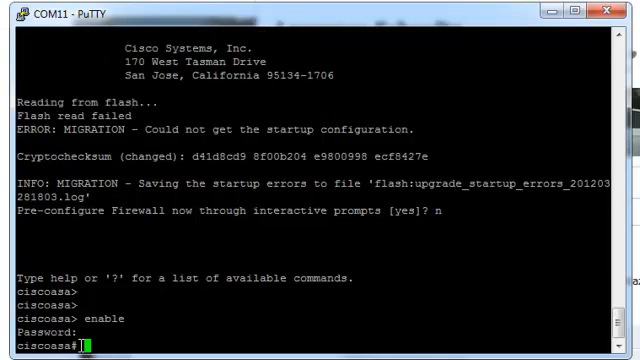
pyautogui.write('?')
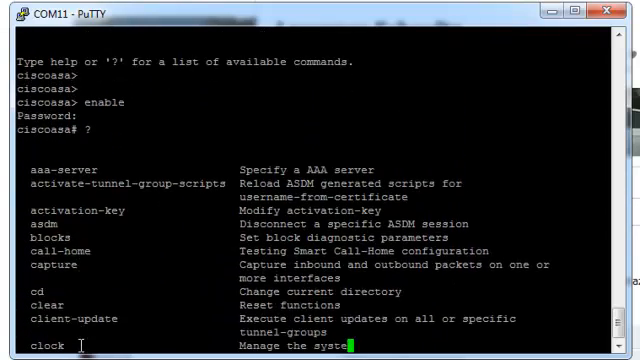
pyautogui.scroll(-3)
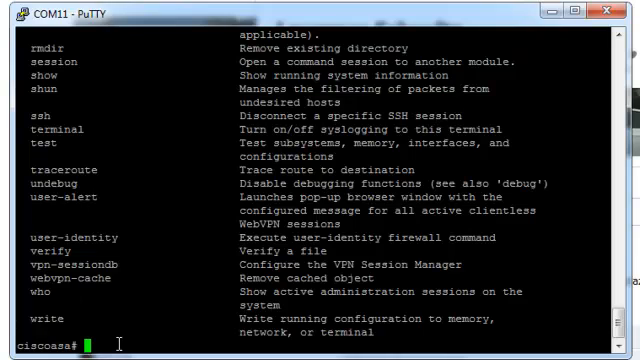
pyautogui.write('conf t')
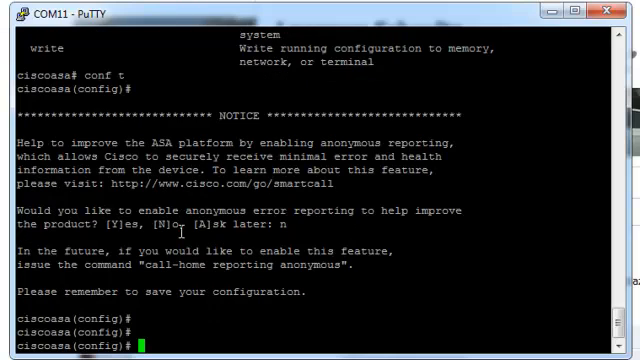
# Step: Set 'enable password password', exit, and log back into privileged mode with the new password
pyautogui.write('enable')
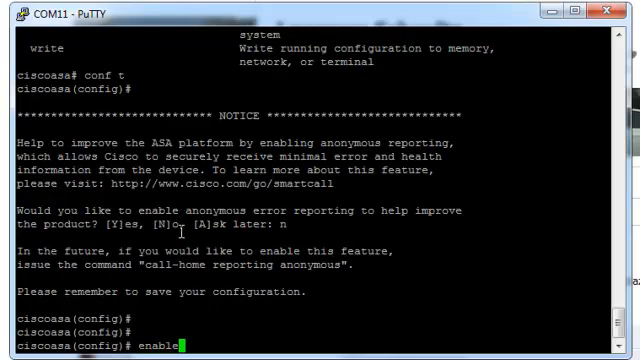
pyautogui.write('password password')
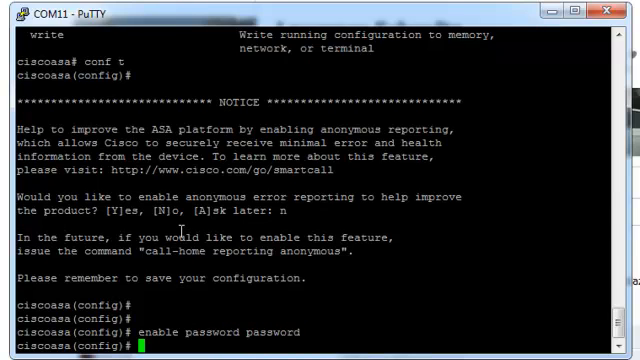
pyautogui.write('exit')
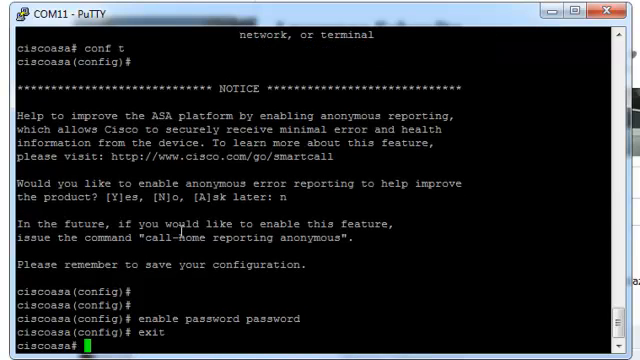
pyautogui.write('en')
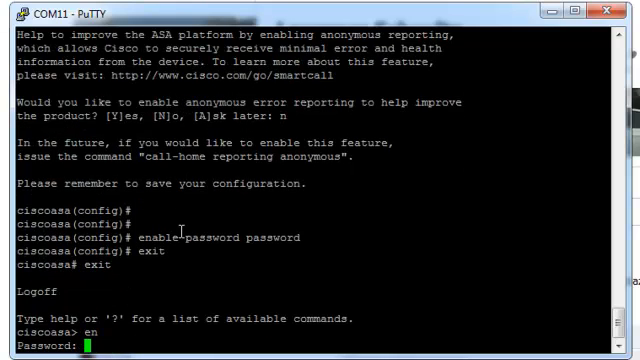
pyautogui.write('password')
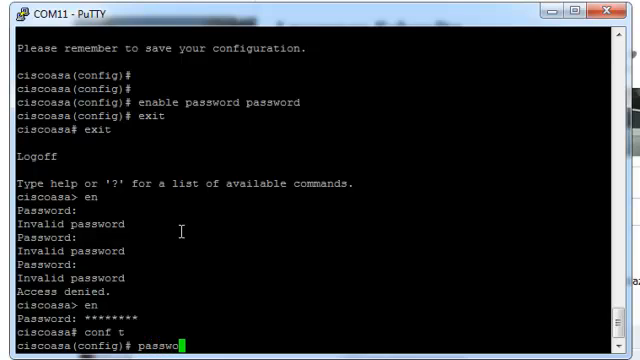
pyautogui.write('rd password')
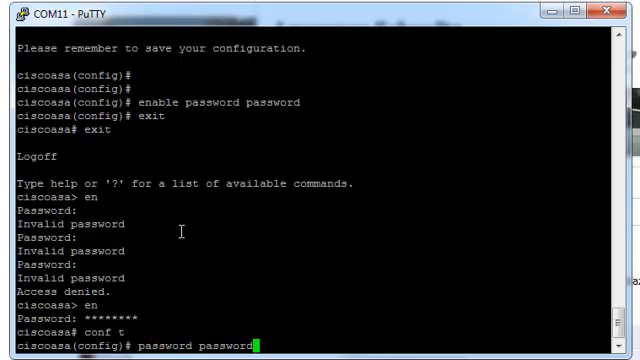
pyautogui.write('user')
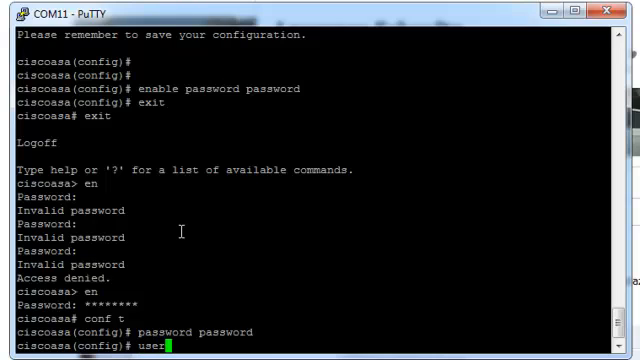
pyautogui.write('Cisco')
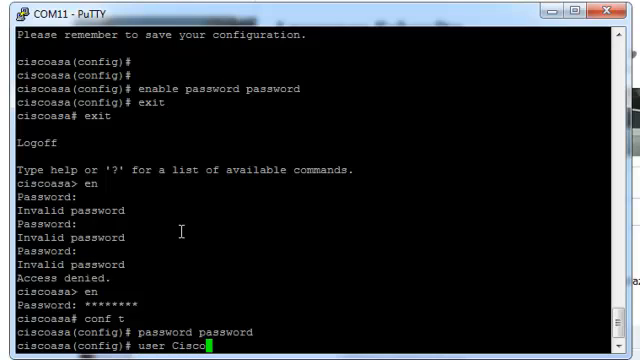
pyautogui.write('password password')
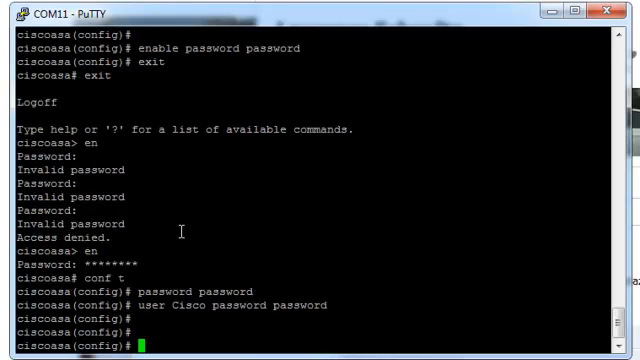
pyautogui.moveTo(152, 308)
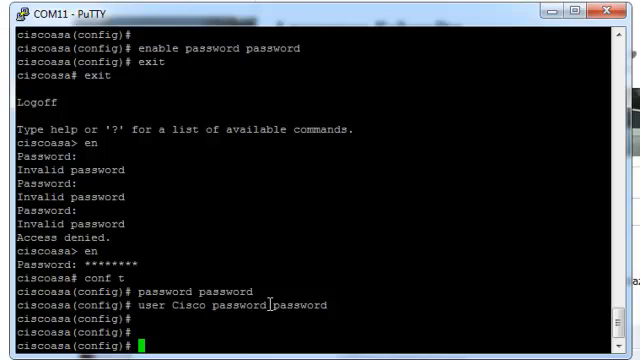
# Step: Enter interface e0/0 and name it Inside, defaulting to security level 100
pyautogui.write('int')
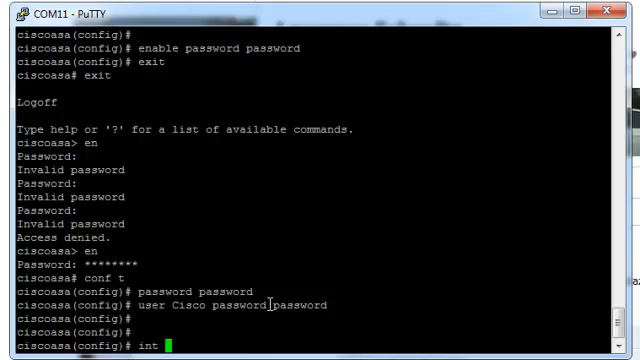
pyautogui.write('e0/0')
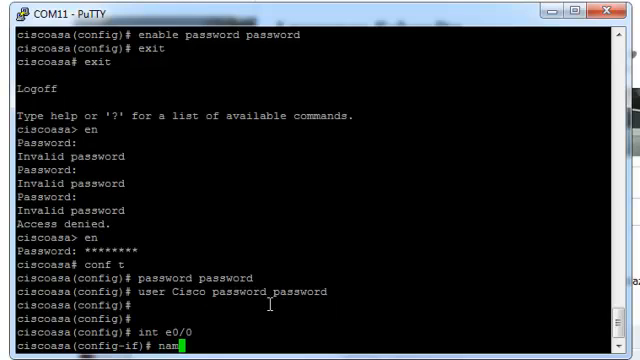
pyautogui.write('eif')
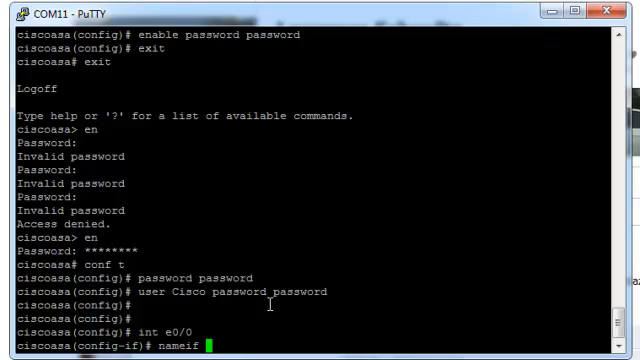
pyautogui.write('Ins')
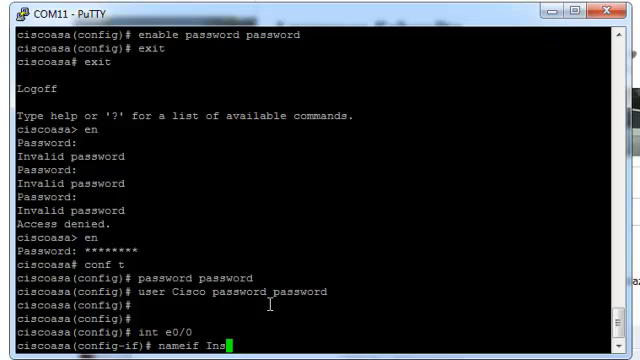
pyautogui.press('Return')
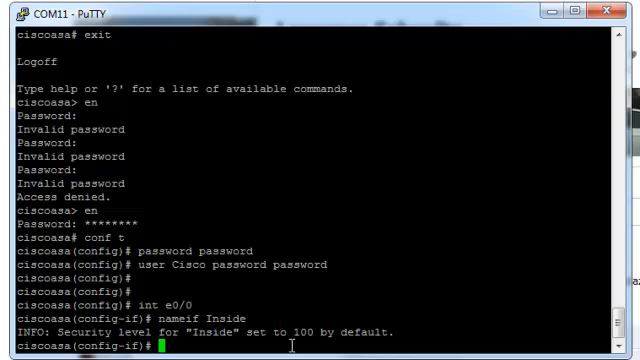
# Step: Assign the Inside interface IP address 10.99.0.1 255.255.255.0
pyautogui.write('ip address')
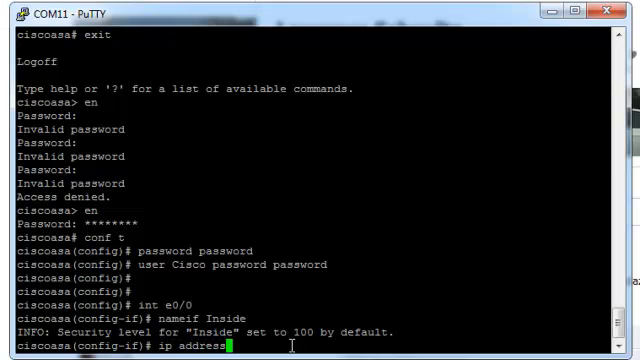
pyautogui.write('10.9')
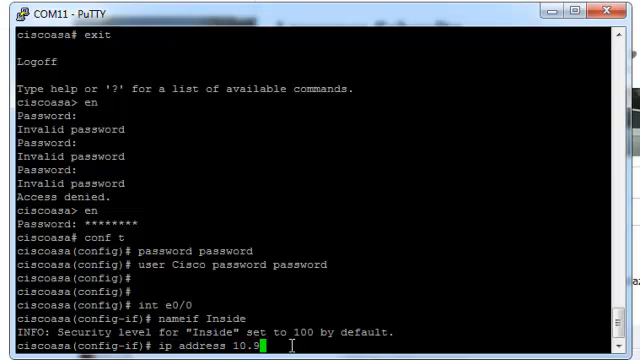
pyautogui.write('9')
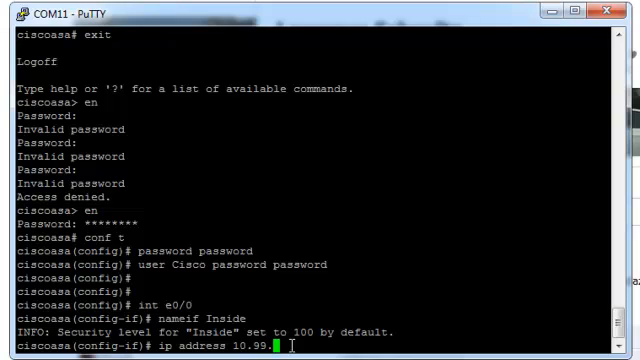
pyautogui.write('.1 255.2')
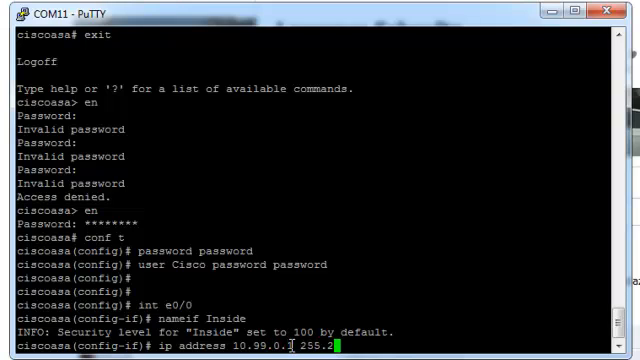
pyautogui.write('55.255.0')
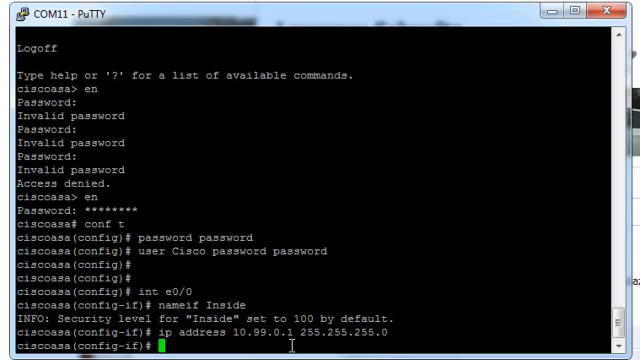
# Step: Enable the interface with no shutdown, describe it as LAN Interface, and exit
pyautogui.write('no shutdown')
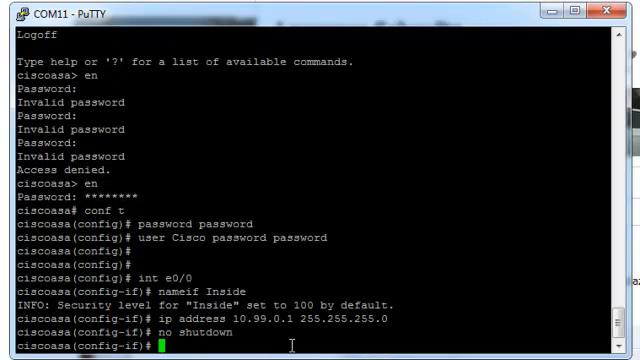
pyautogui.write('description I')
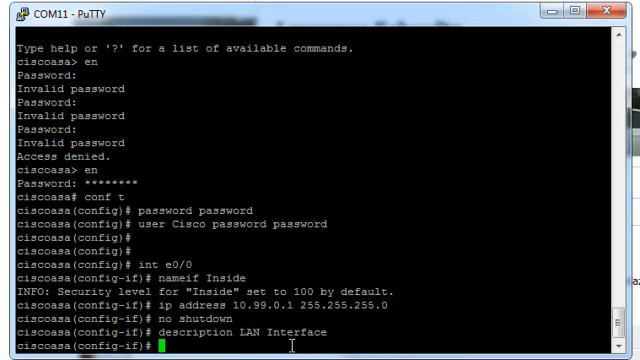
pyautogui.write('exit')
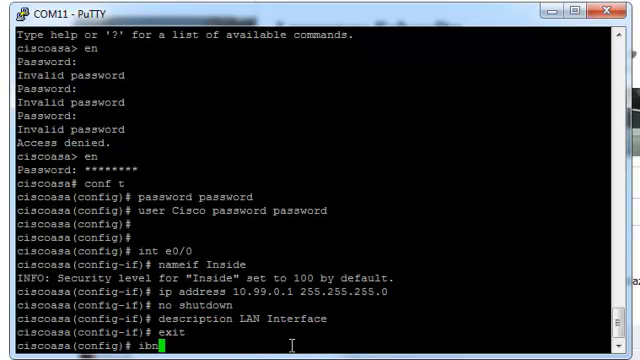
# Step: Name interface e0/1 Outside, giving it security level 0
pyautogui.write('n')
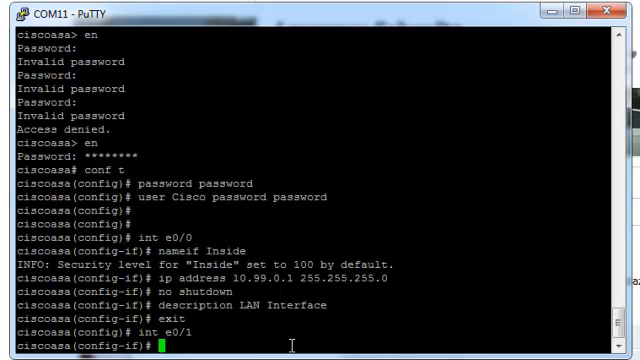
pyautogui.write('nameif O')
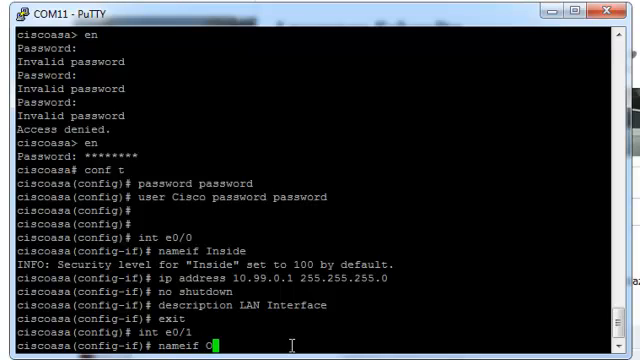
pyautogui.write('utside')
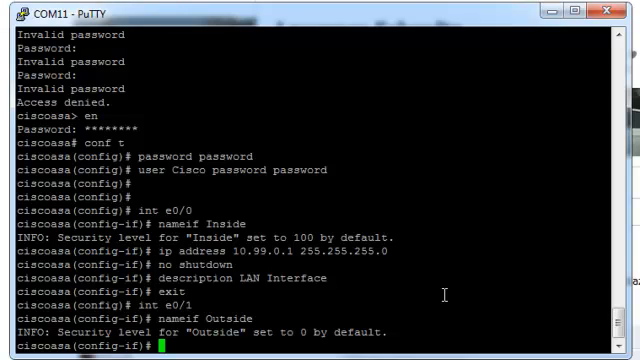
# Step: Assign Outside the address 192.168.0.254 255.255.255.0, bring it up as WAN Interface, and exit
pyautogui.write('ip address 192.168.')
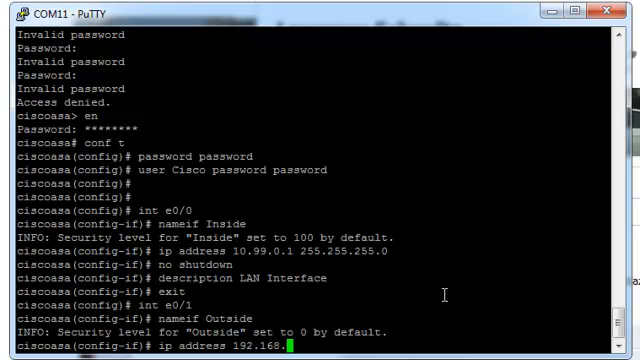
pyautogui.write('0.254')
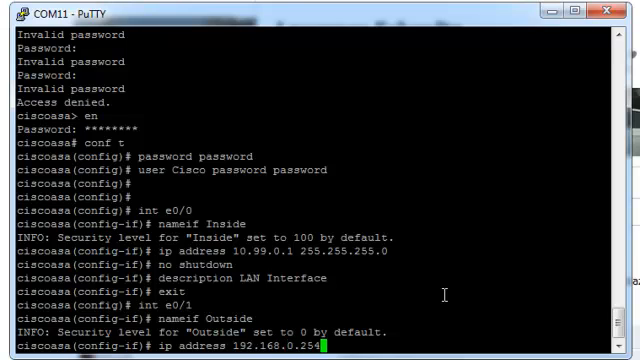
pyautogui.write('255.255.255.0')
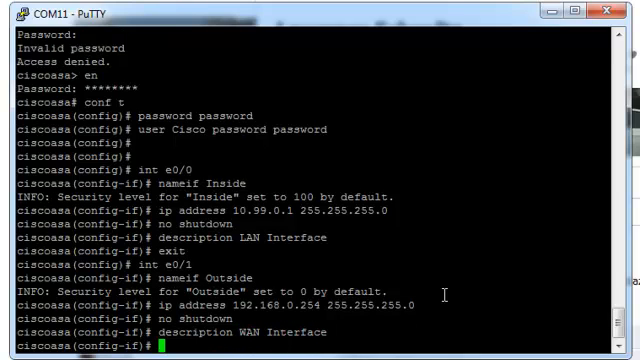
pyautogui.write('exit')
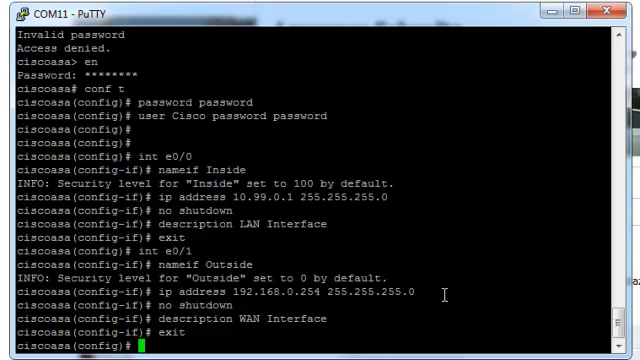
# Step: Add the default route: route Outside 0.0.0.0 0.0.0.0 192.168.0.1 1
pyautogui.write('route')
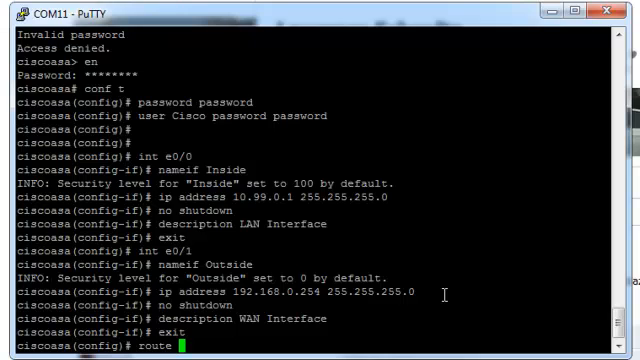
pyautogui.write('Outside')
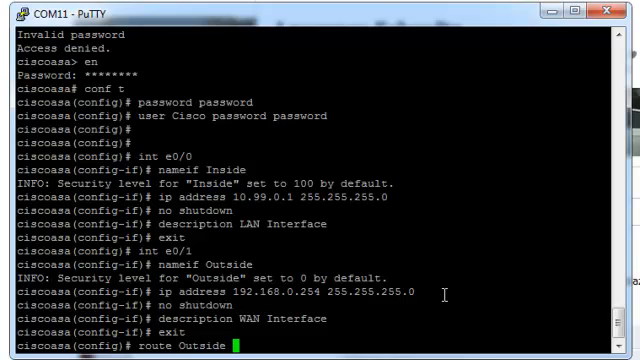
pyautogui.write('0')
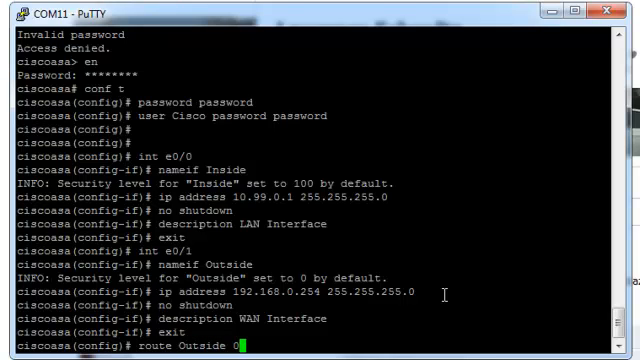
pyautogui.write('.0.0.0 0.0.0.0 192.168.0.1 1')
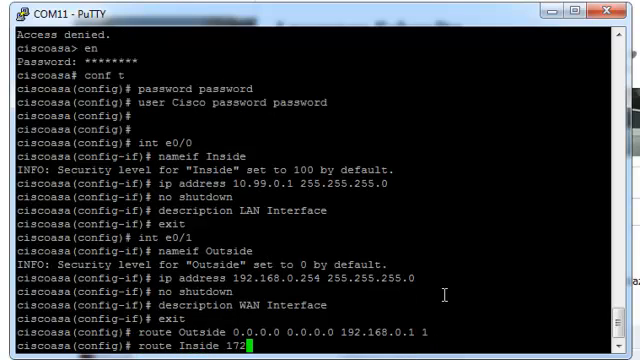
# Step: Add route Inside 172.16.10.0 255.255.255.0 via 192.168.0.253 with metric 1
pyautogui.write('.16.10')
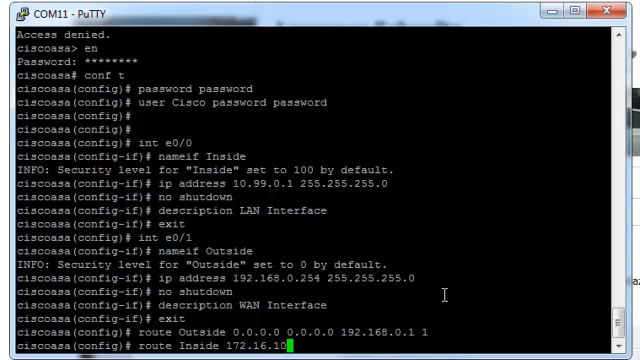
pyautogui.write('0')
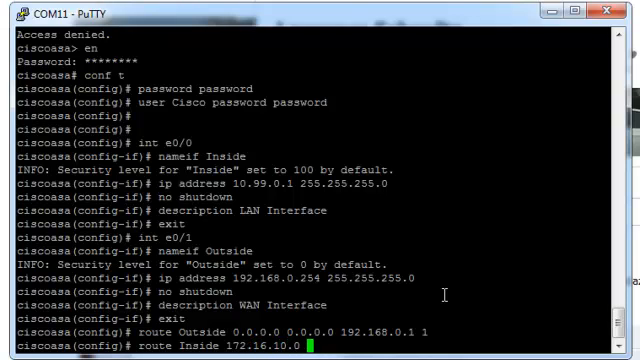
pyautogui.write('255.255.255.0 192.168.0.253 1')
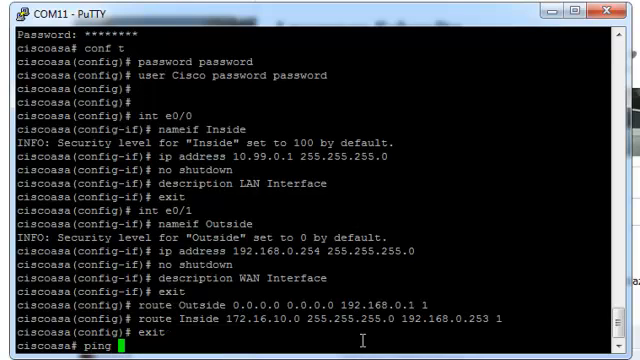
# Step: Ping 8.8.8.8 to confirm reachability, then save the configuration with wr mem
pyautogui.write('8.8.8.8')
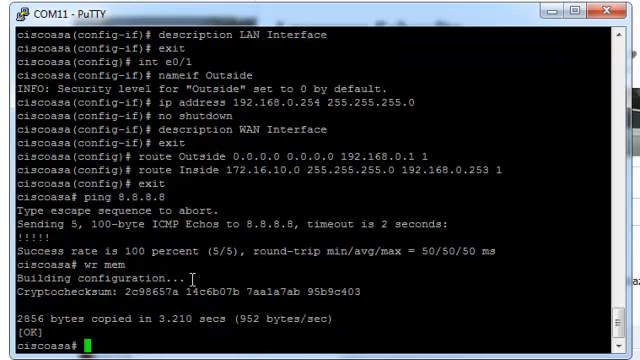
# Step: Enter config mode and set the hostname to ASA
pyautogui.write('conf t')
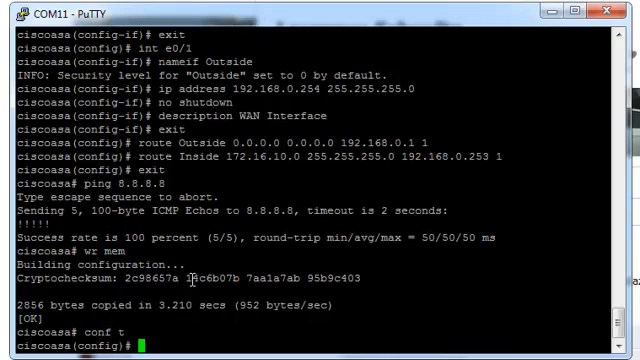
pyautogui.write('hj')
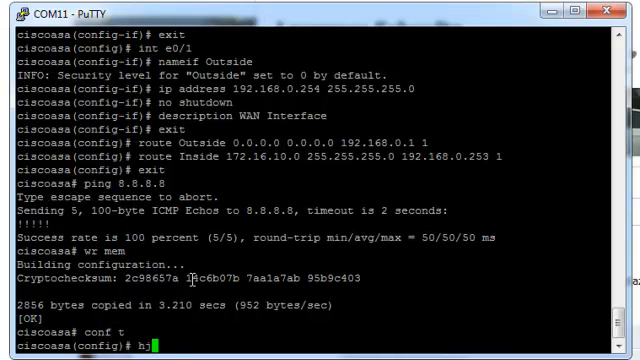
pyautogui.write('ostname')
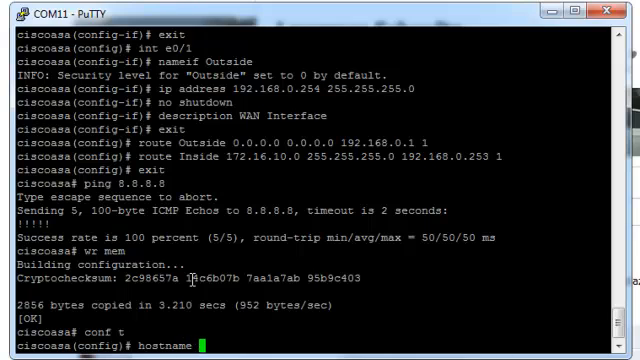
pyautogui.write('ASA')
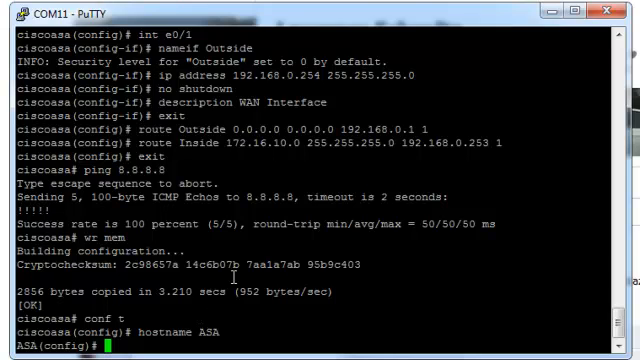
# Step: Permit telnet from 10.99.0.0 255.255.255.0 on the Inside interface
pyautogui.write('telnet')
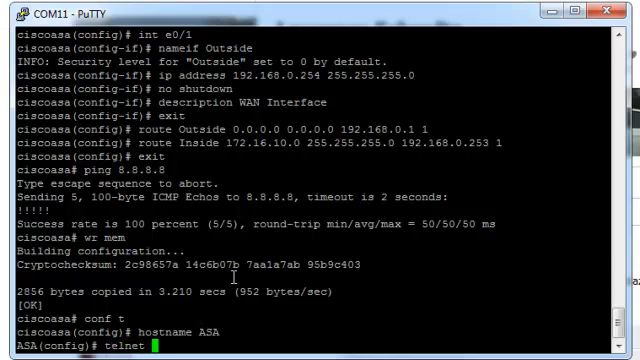
pyautogui.write('10.99.')
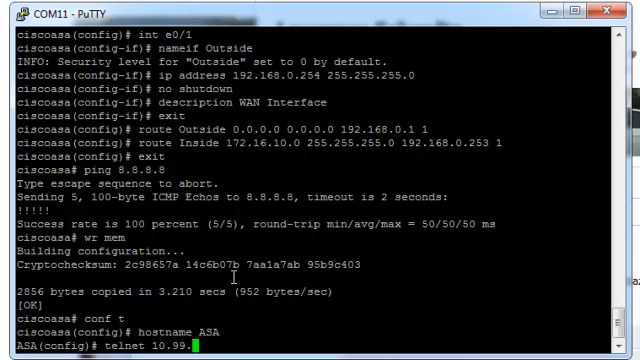
pyautogui.write('1')
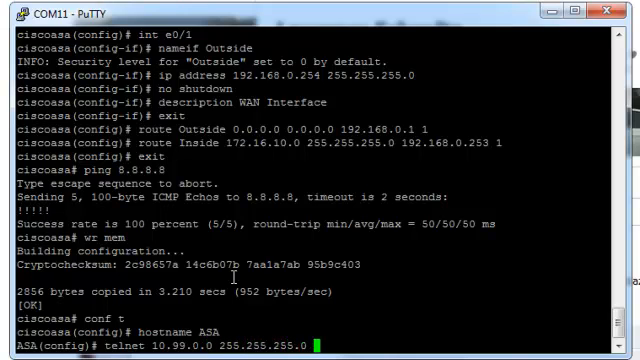
pyautogui.write('Inside')
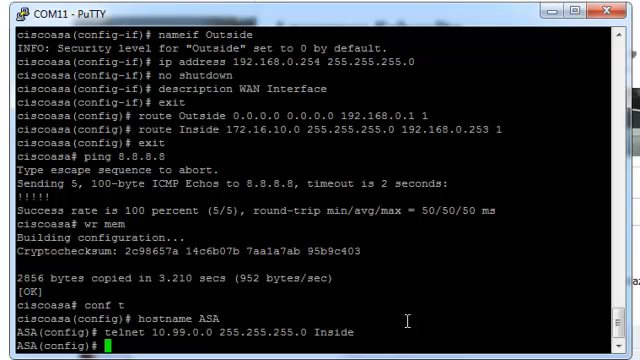
# Step: Check telnet options with '?' and set the telnet timeout to 2 minutes
pyautogui.write('telnet')
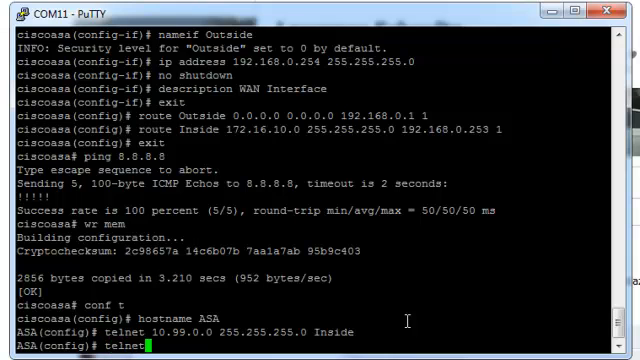
pyautogui.write('?')
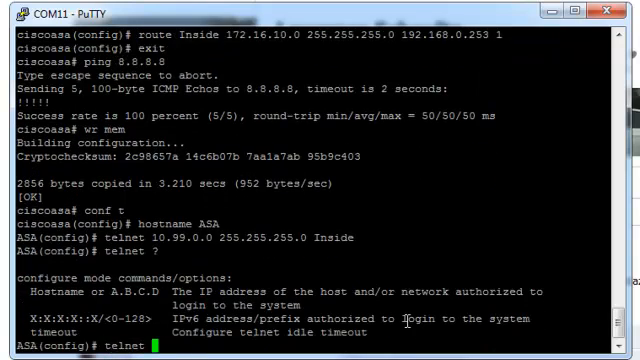
pyautogui.write('timoute')
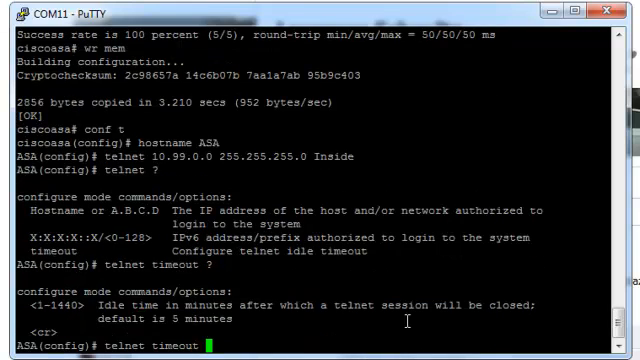
pyautogui.write('2')
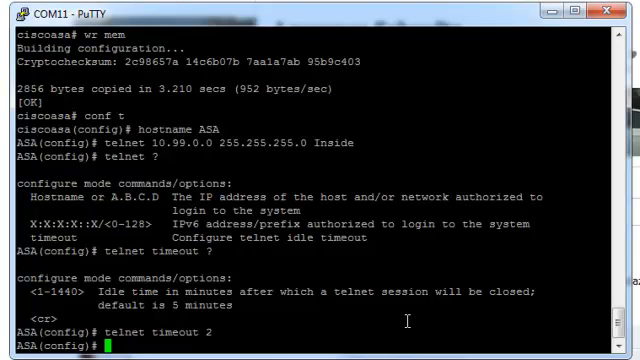
# Step: Enable the HTTP server and permit http 10.99.0.0 255.255.255.0 on the Inside interface
pyautogui.write('http server enable')
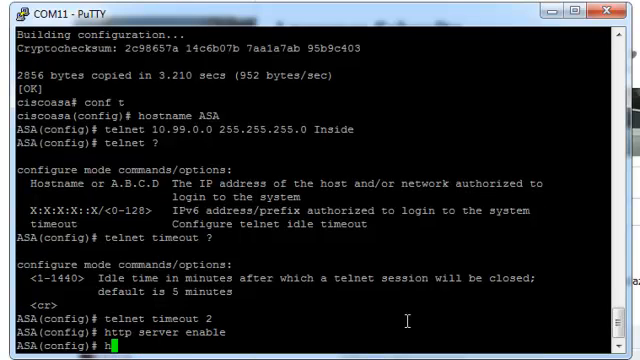
pyautogui.write('ttp 10.')
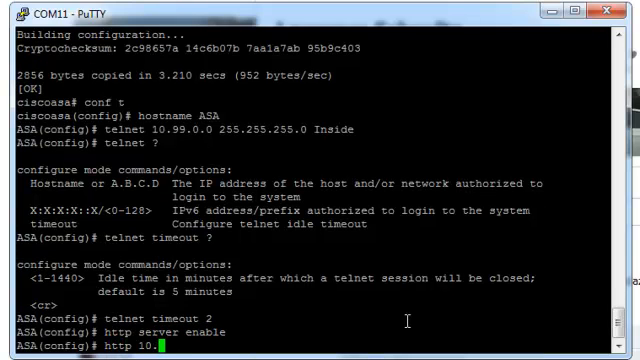
pyautogui.write('99.10.0 255.')
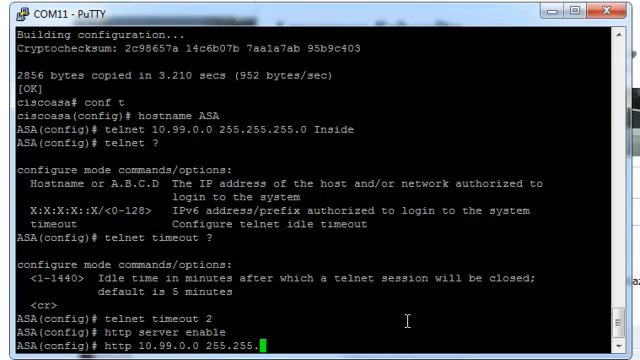
pyautogui.write('255.0 Inside')
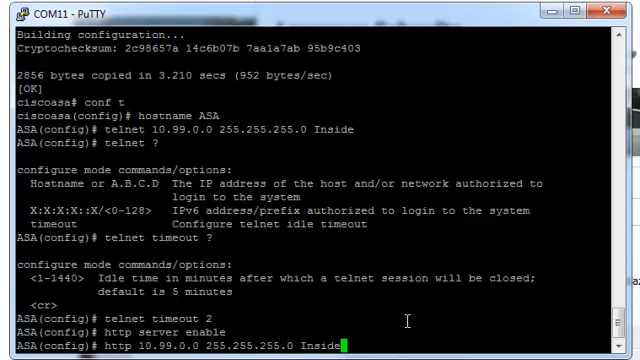
pyautogui.press('Return')
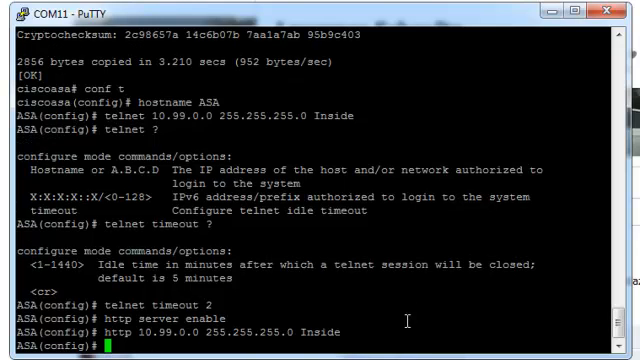